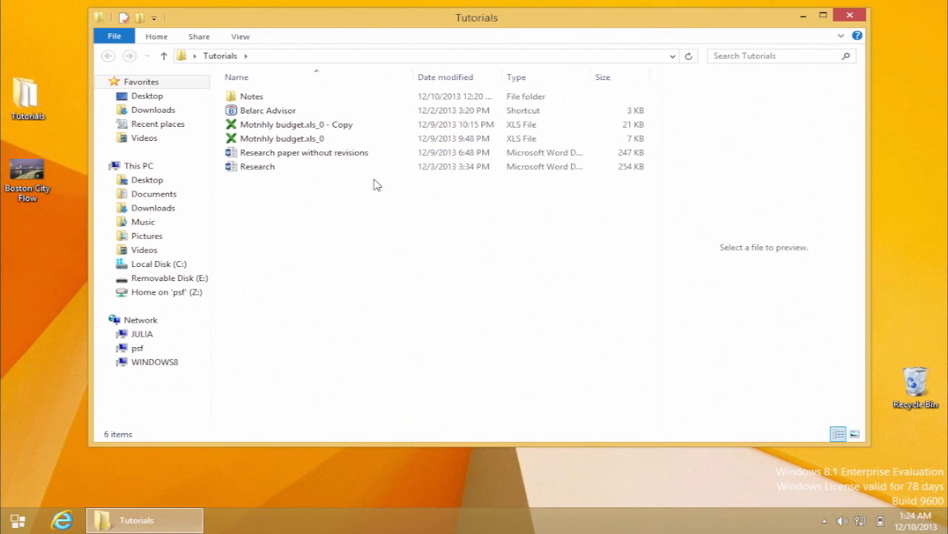
- Move the Tutorials window slightly on the desktop before adding it to Favorites
{"action": "left_click_drag", "start_coordinate": [478, 18], "coordinate": [480, 45]}
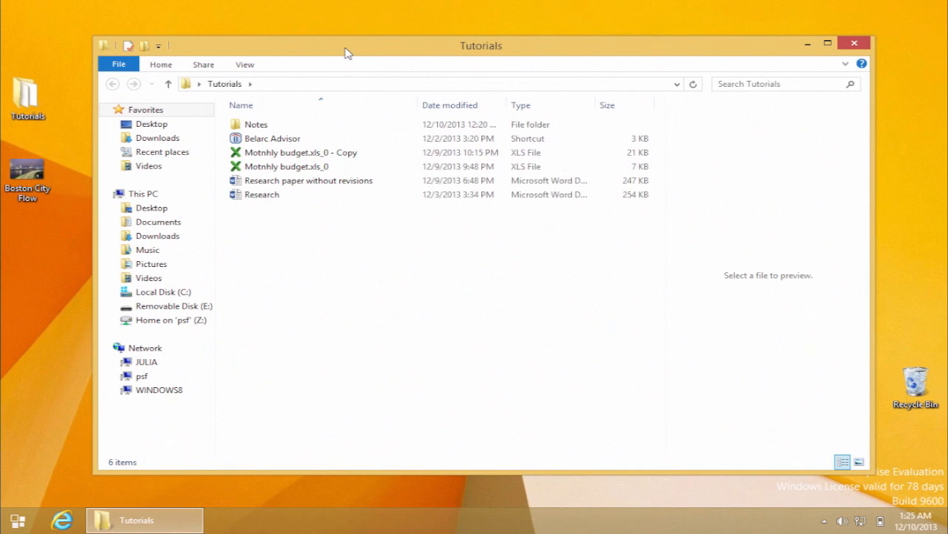
{"action": "mouse_move", "coordinate": [89, 113]}
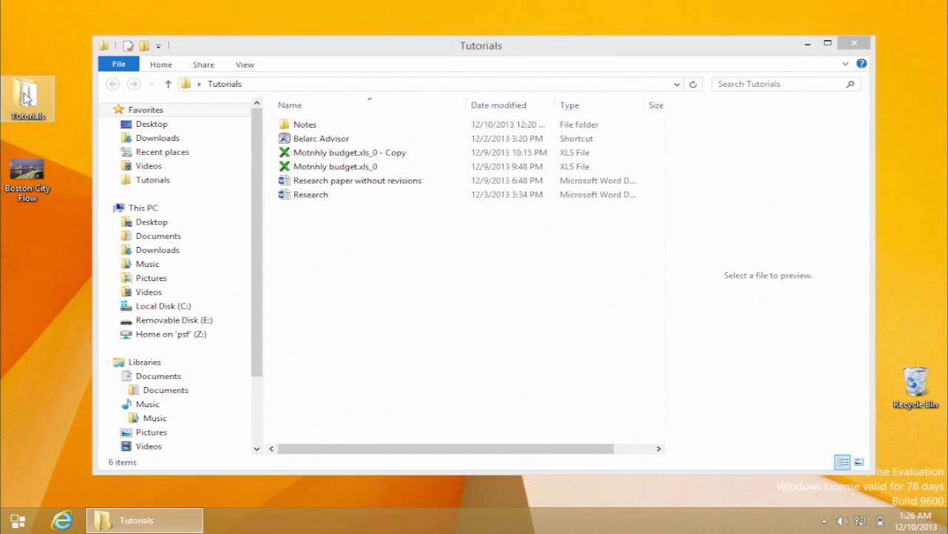
- Expand the Libraries group in the navigation pane, then close the Tutorials window
{"action": "left_click", "coordinate": [157, 388]}
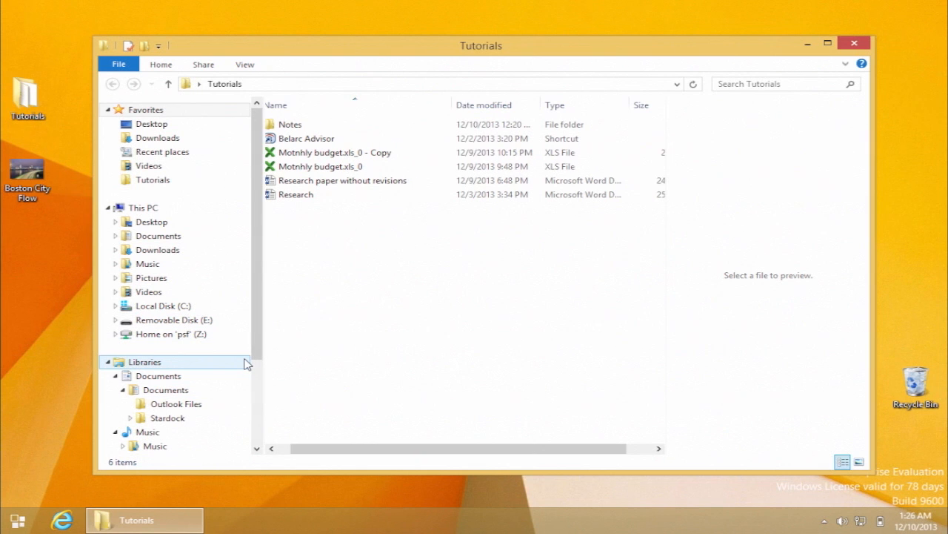
{"action": "left_click", "coordinate": [854, 41]}
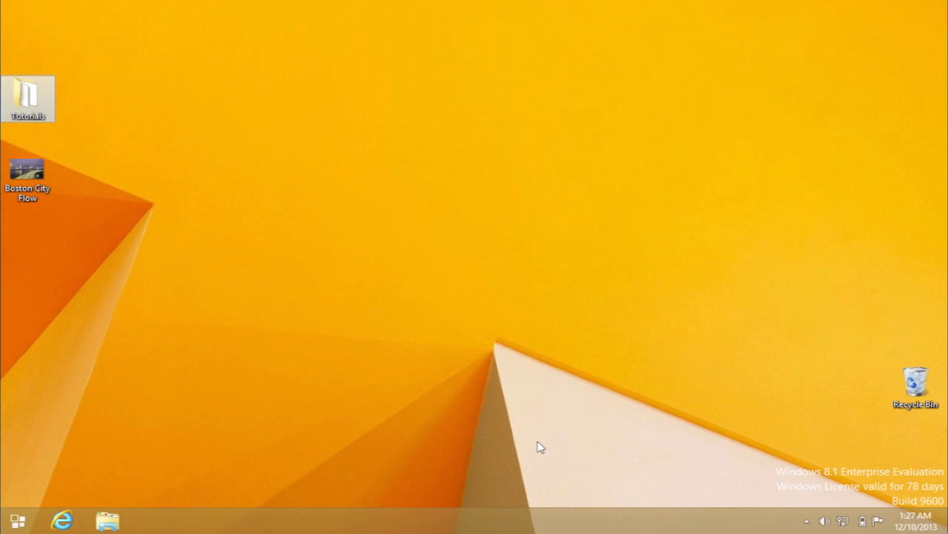
- Pin Tutorials to File Explorer's taskbar jump list and reopen it from the Pinned section
{"action": "left_click_drag", "start_coordinate": [27, 98], "coordinate": [52, 155]}
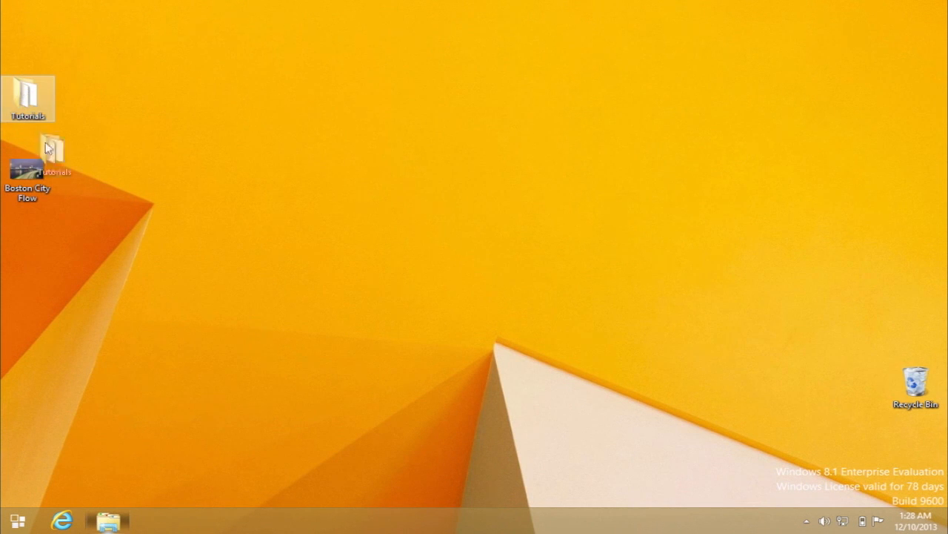
{"action": "right_click", "coordinate": [110, 520]}
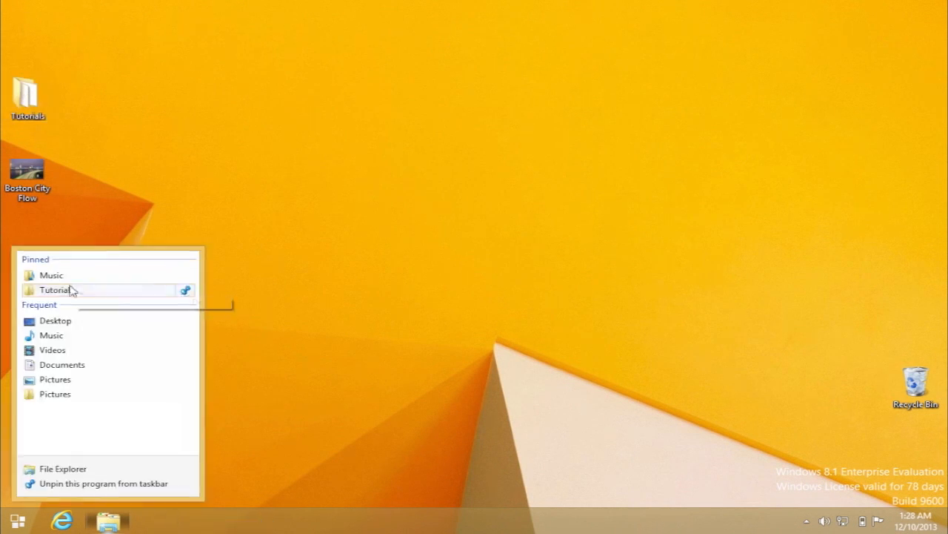
{"action": "left_click", "coordinate": [53, 289]}
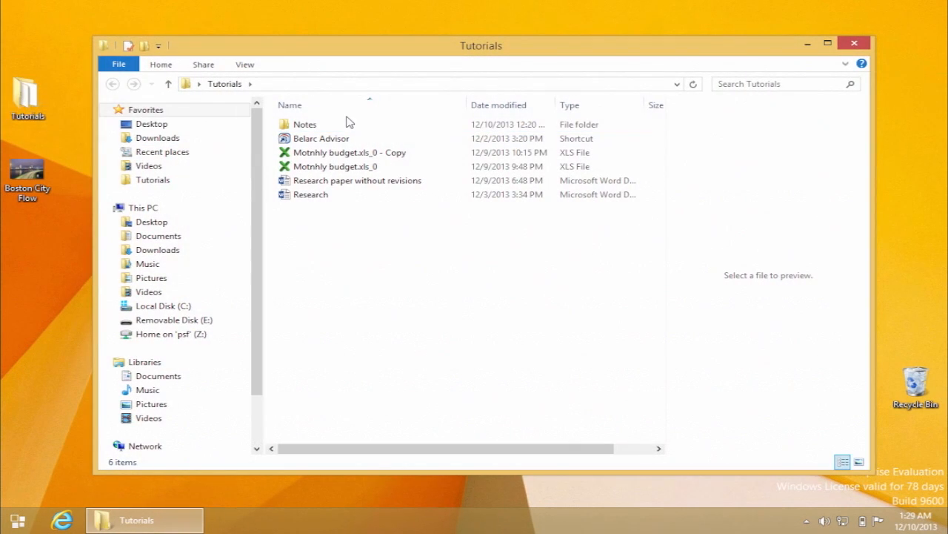
{"action": "mouse_move", "coordinate": [391, 121]}
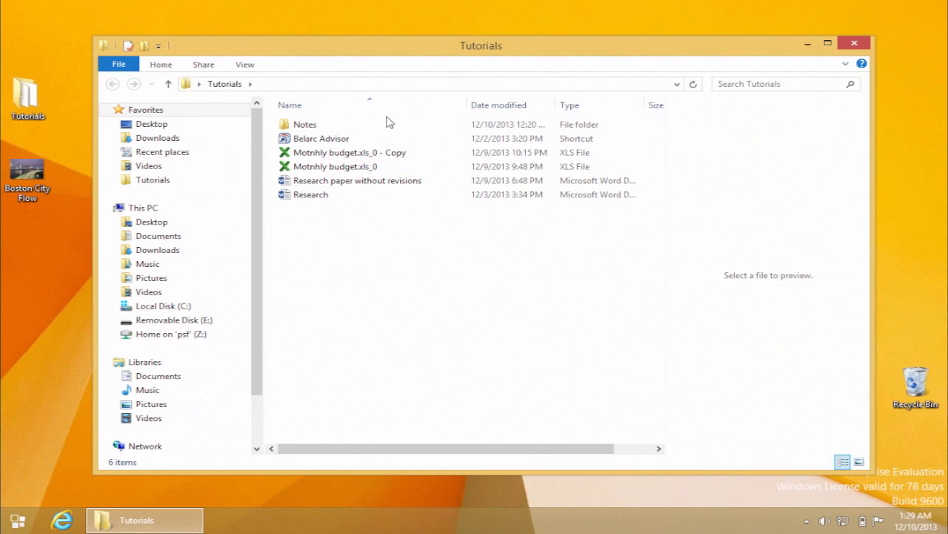
{"action": "left_click", "coordinate": [303, 124]}
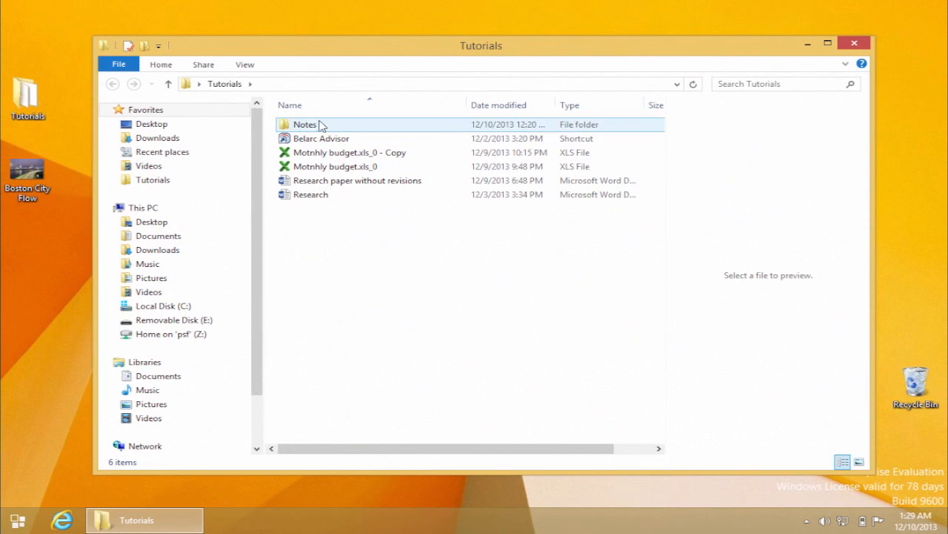
- Pin Tutorials to Start from the Desktop folder view and find its tile on the Start screen
{"action": "left_click", "coordinate": [152, 124]}
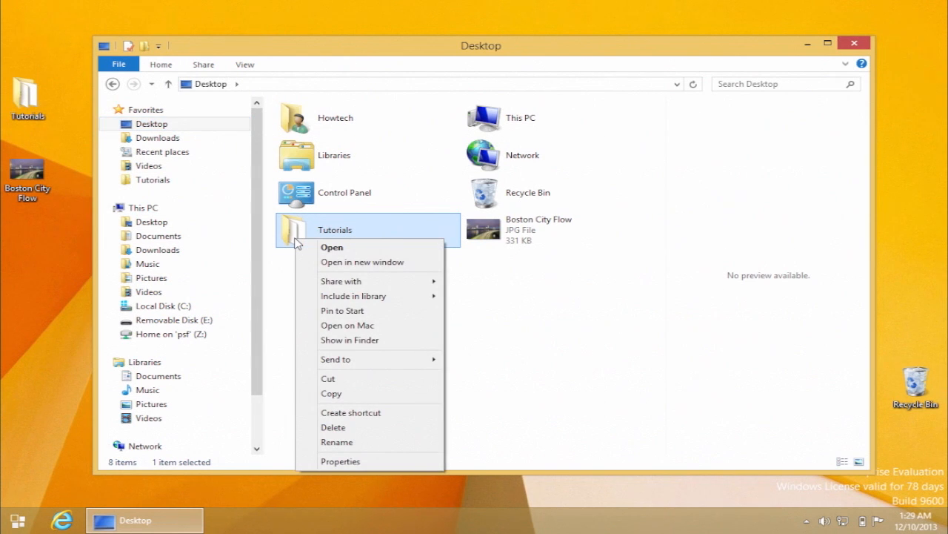
{"action": "left_click", "coordinate": [363, 311]}
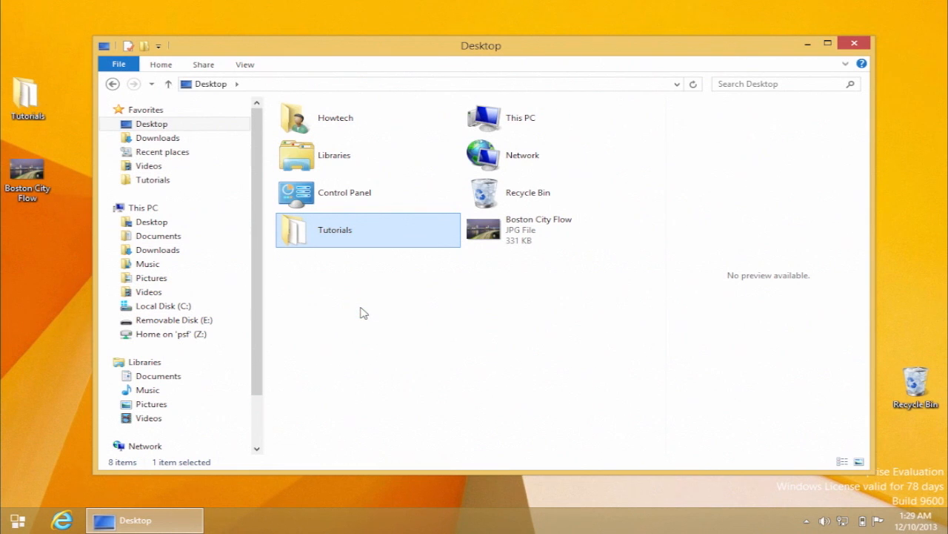
{"action": "left_click", "coordinate": [11, 518]}
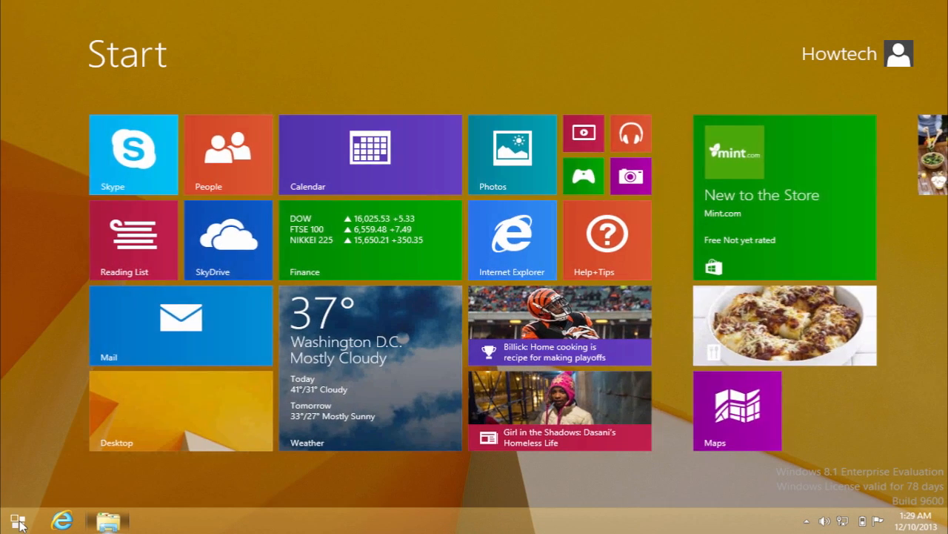
{"action": "scroll", "scroll_direction": "right", "scroll_amount": 3}
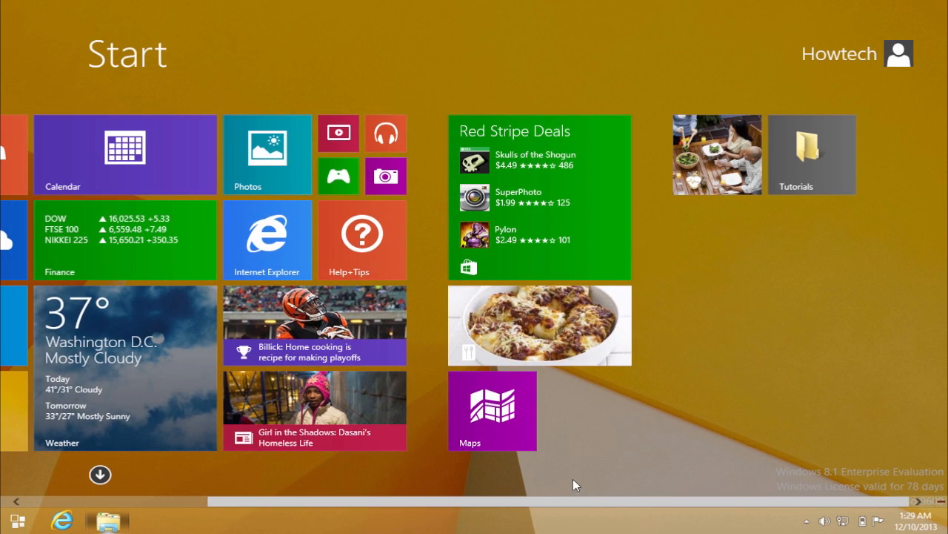